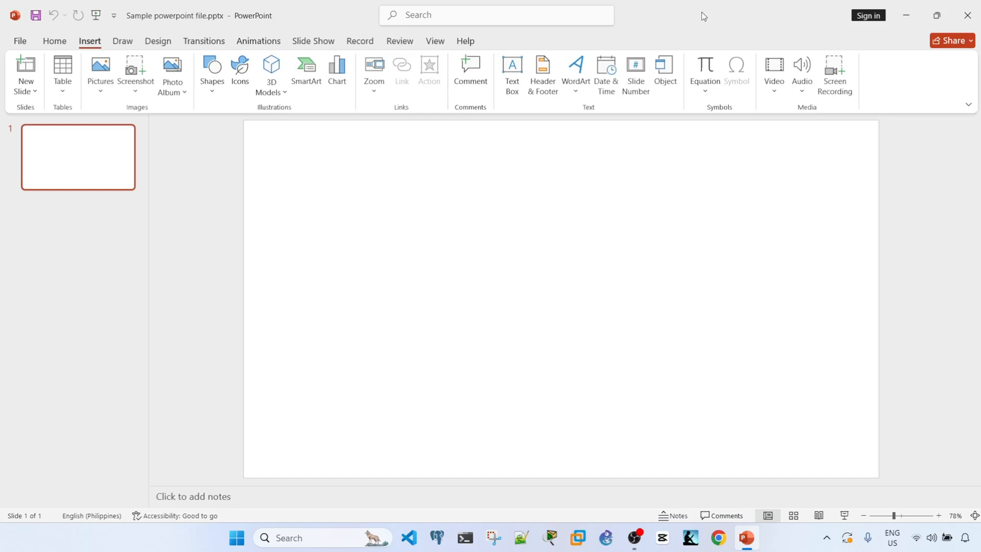
mouse_move(522, 224)
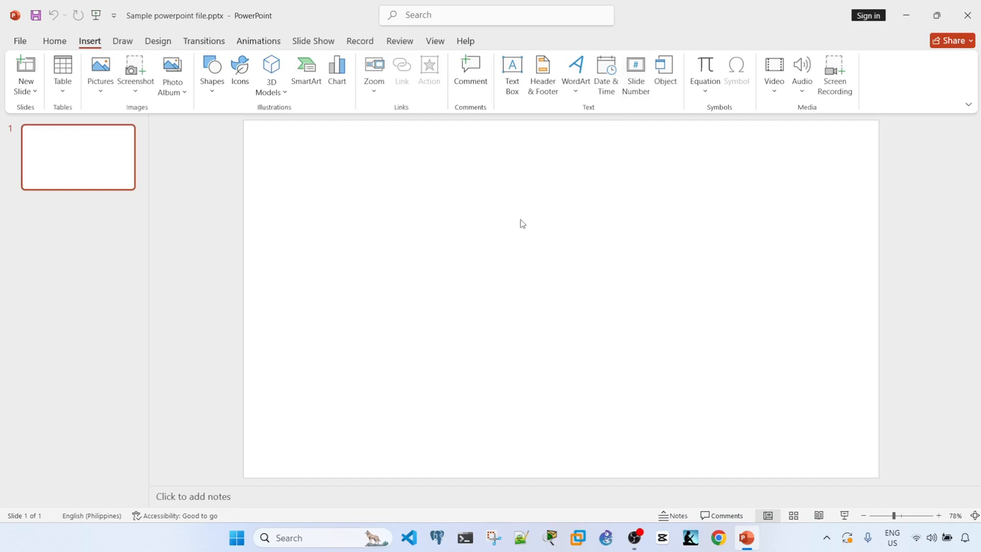
mouse_move(532, 225)
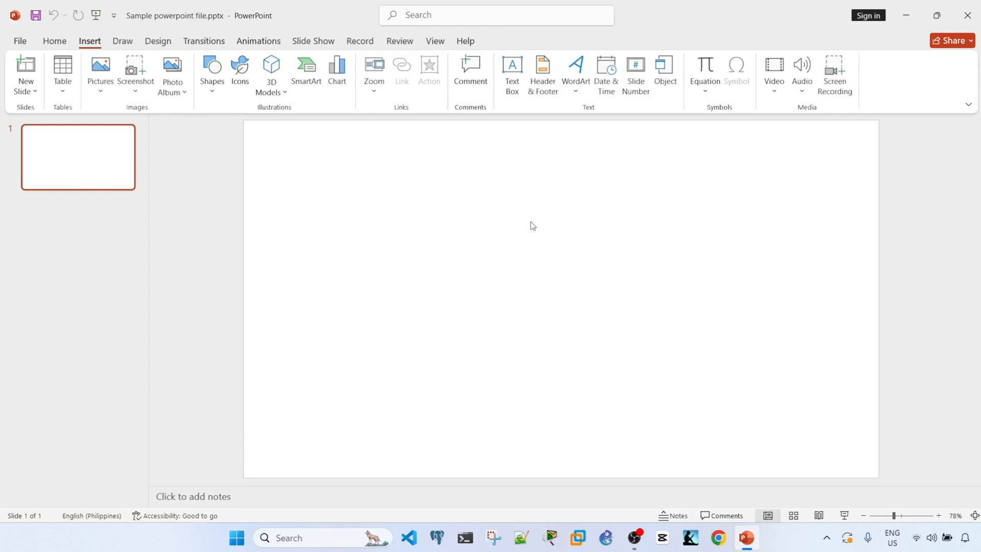
mouse_move(135, 74)
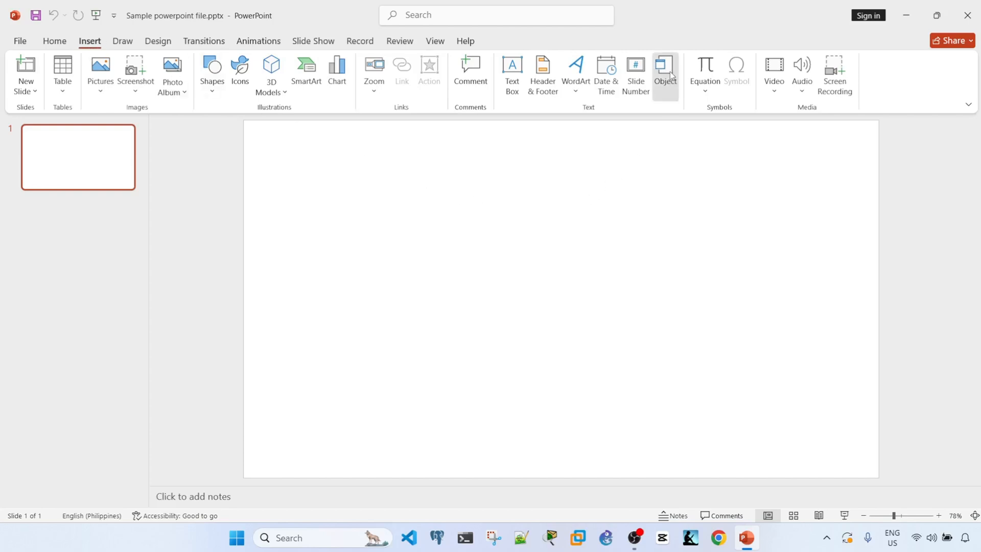
- Choose Sample file attachment.xlsx from the Desktop as the object to create from file
click(663, 69)
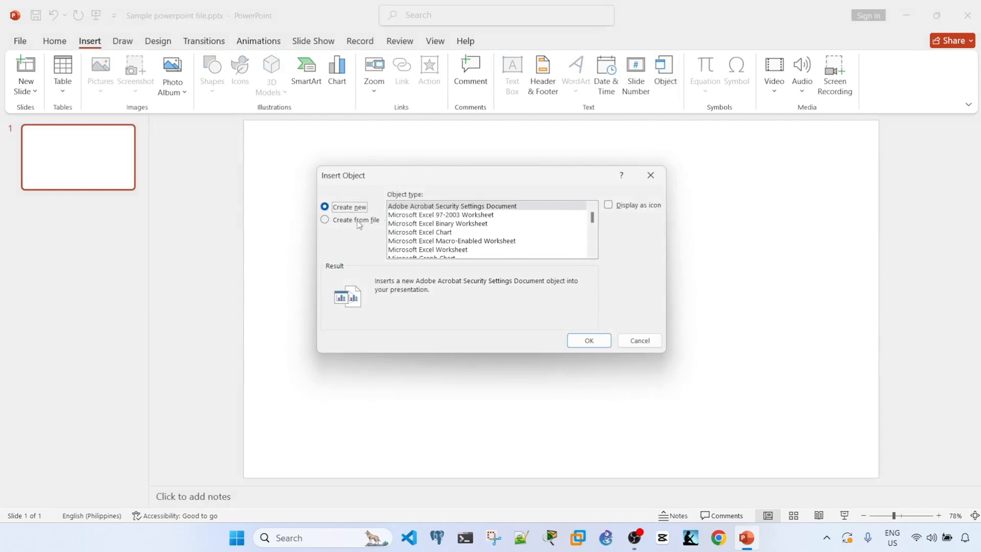
click(324, 219)
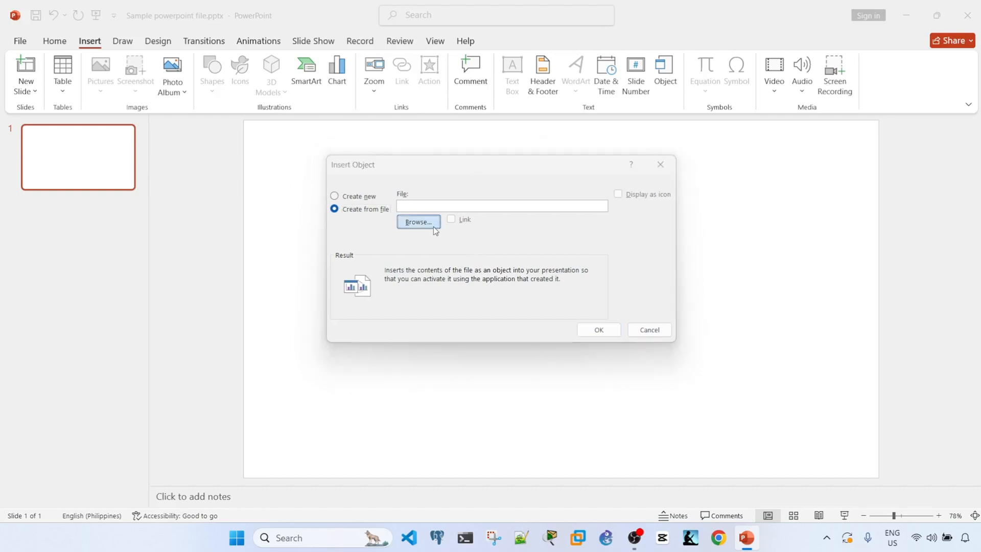
click(418, 223)
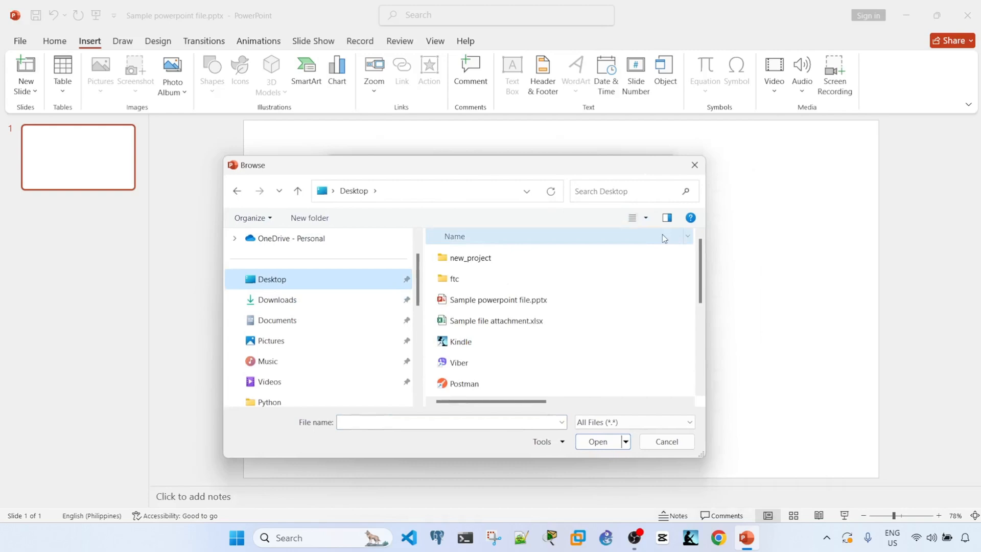
click(497, 320)
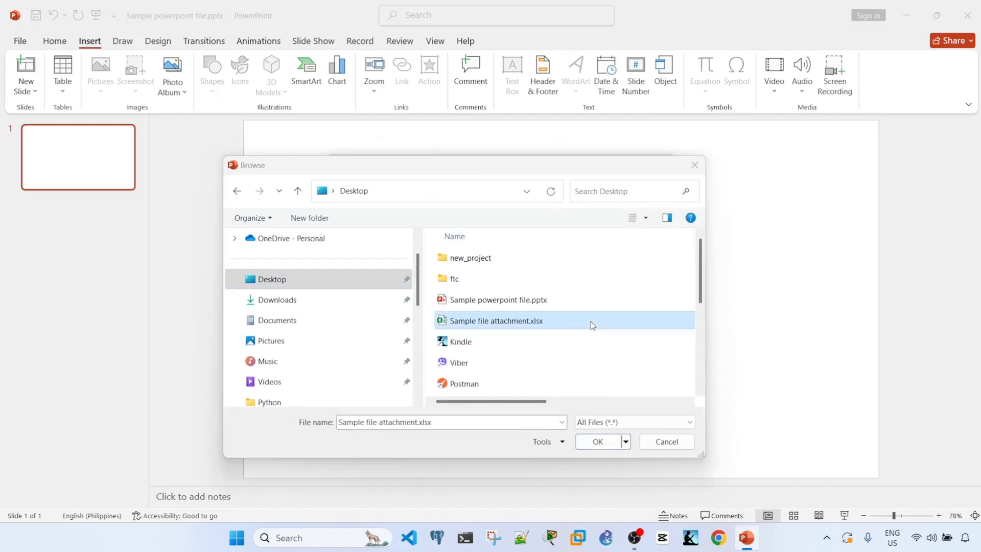
click(593, 441)
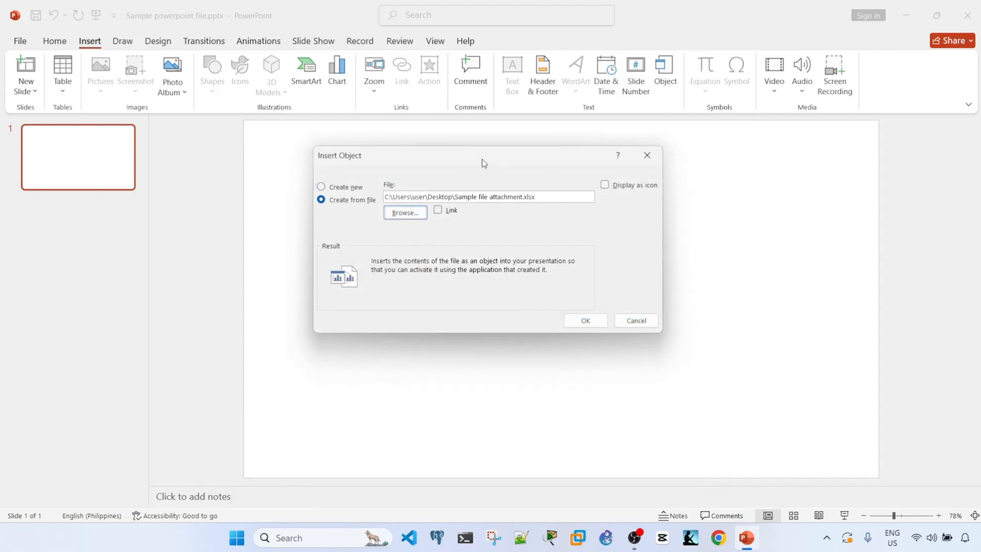
mouse_move(471, 154)
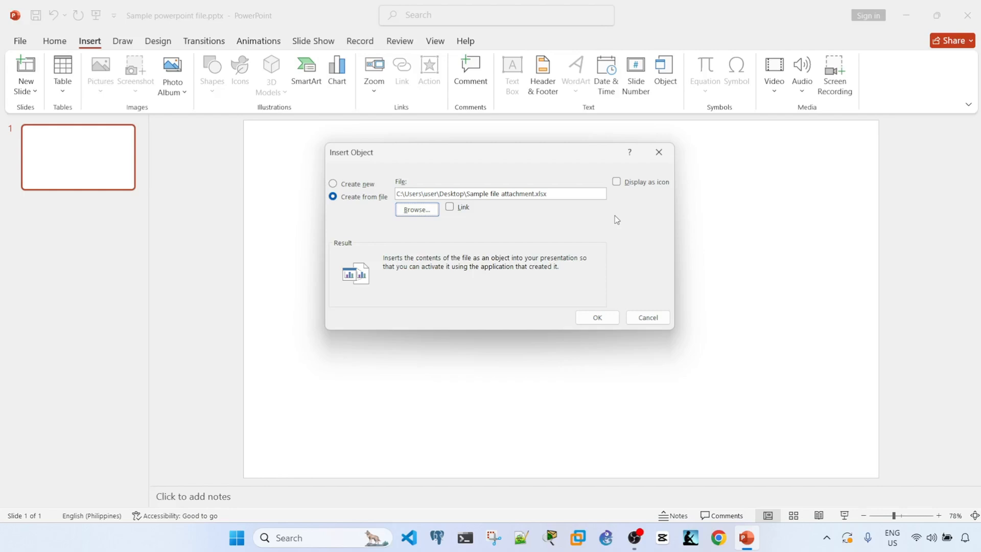
mouse_move(619, 185)
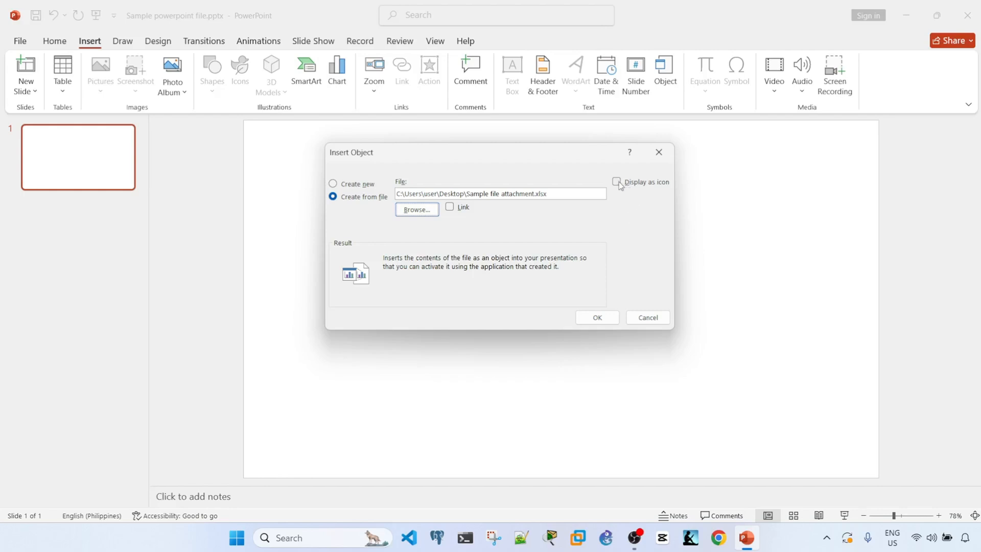
- Tick Display as icon so the workbook shows as an icon
click(616, 181)
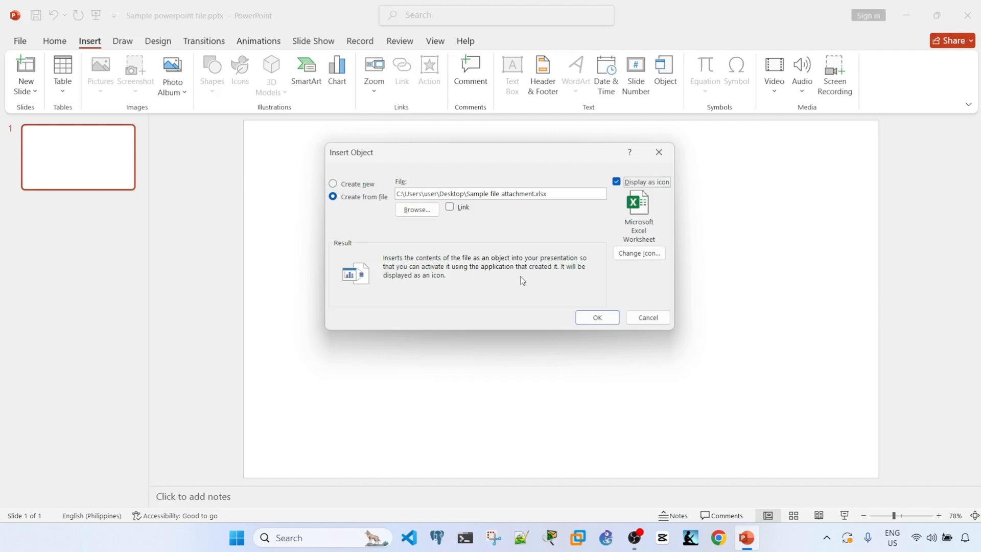
mouse_move(524, 284)
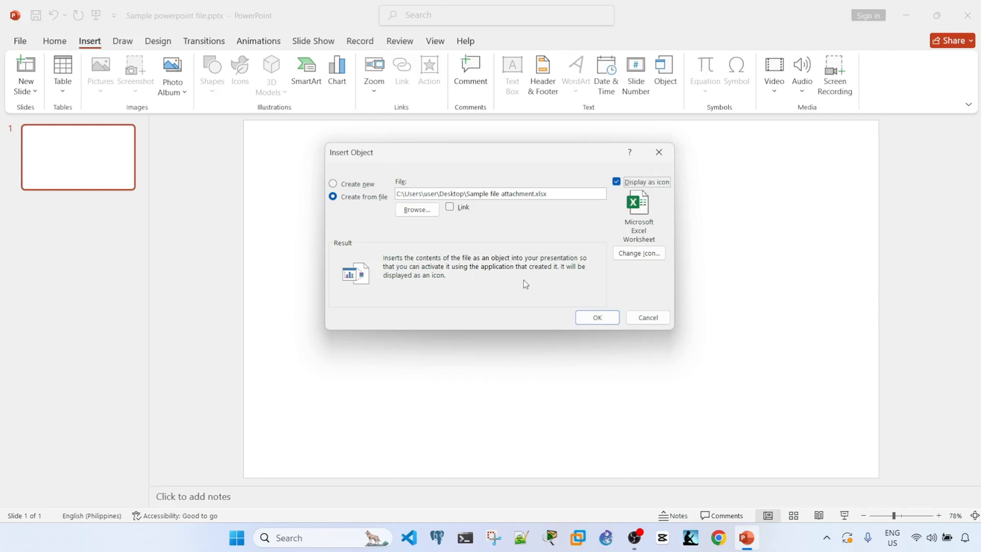
mouse_move(482, 286)
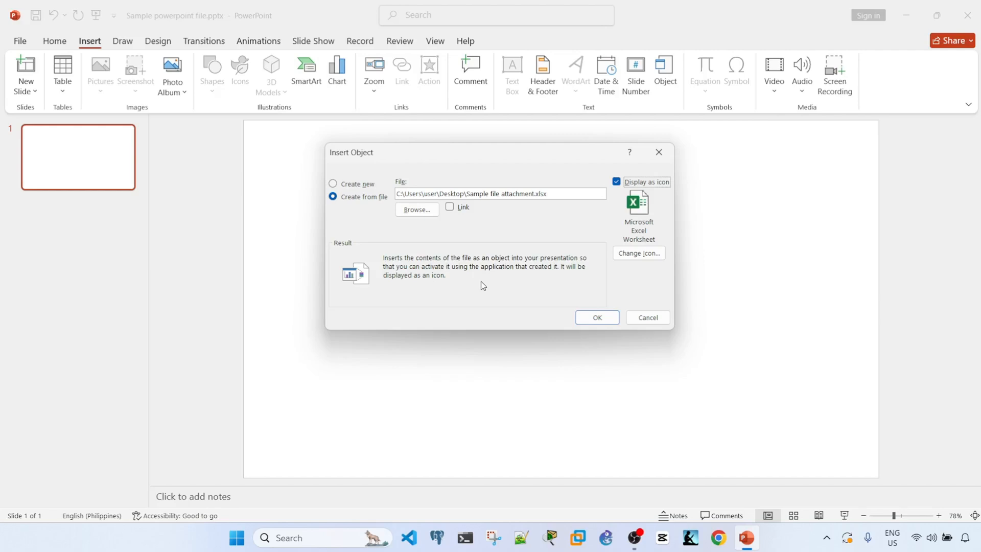
mouse_move(493, 285)
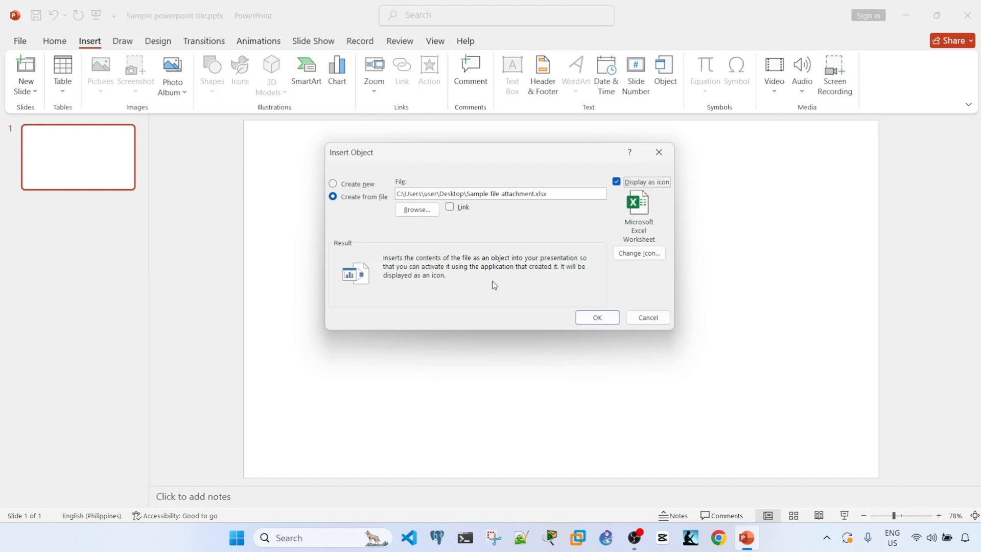
mouse_move(509, 156)
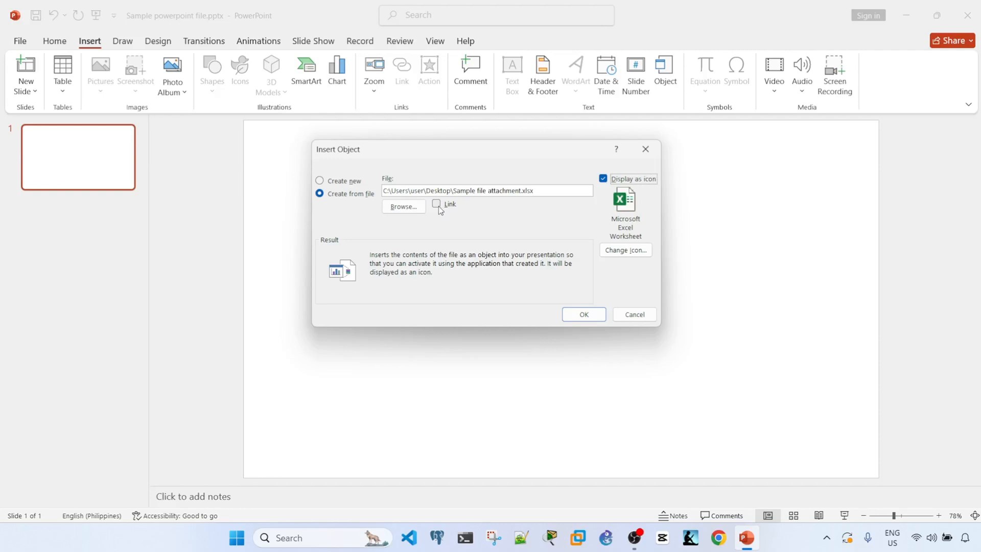
- Tick the Link checkbox to link the object to the workbook file
click(436, 204)
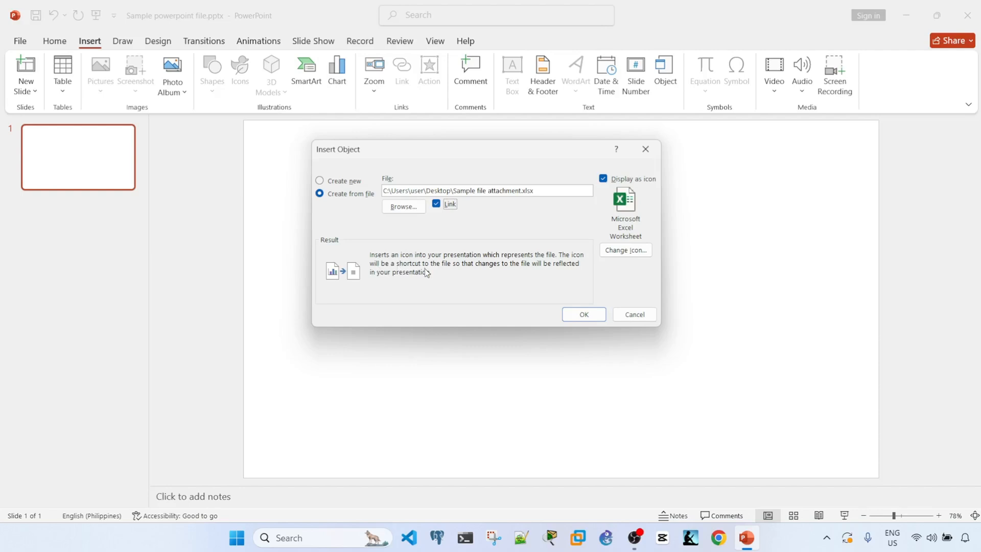
mouse_move(437, 283)
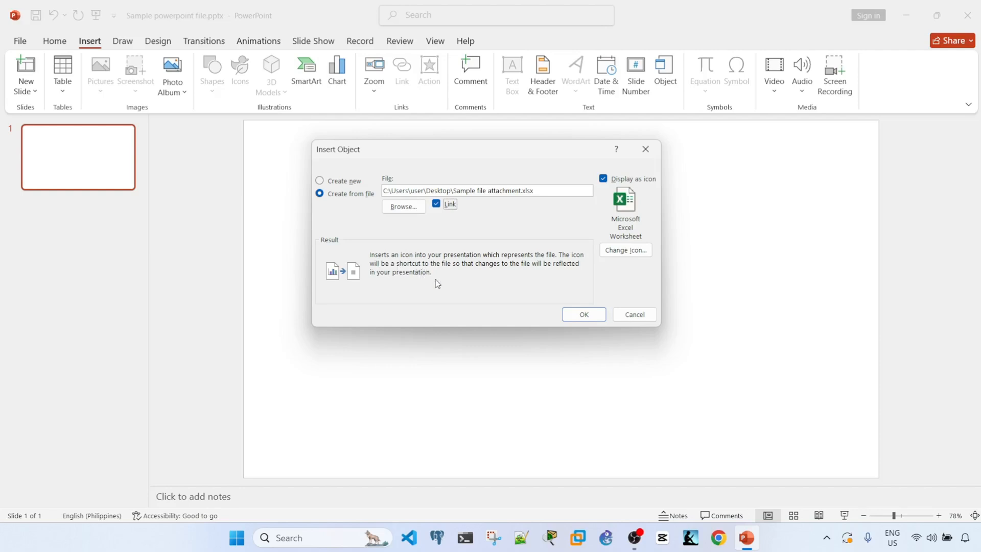
mouse_move(455, 256)
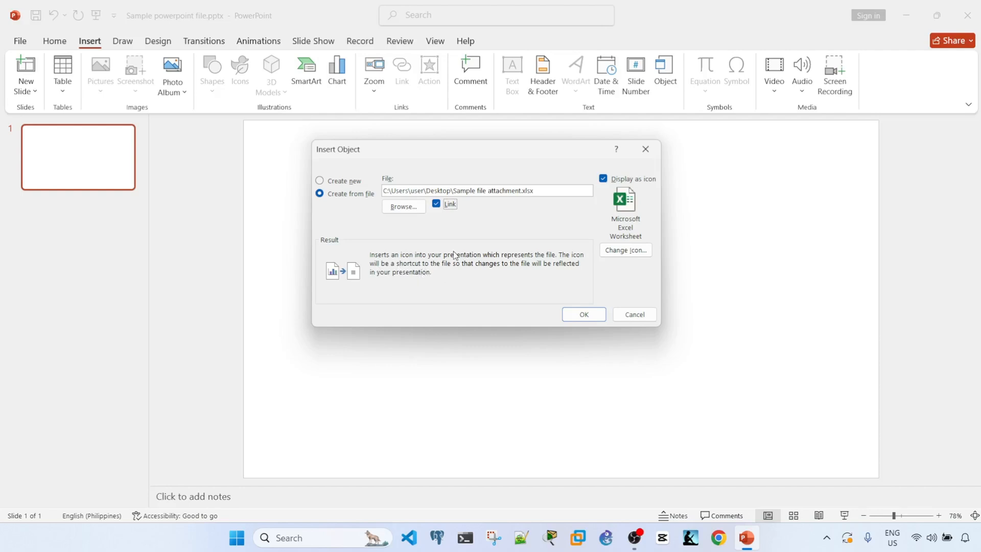
mouse_move(469, 270)
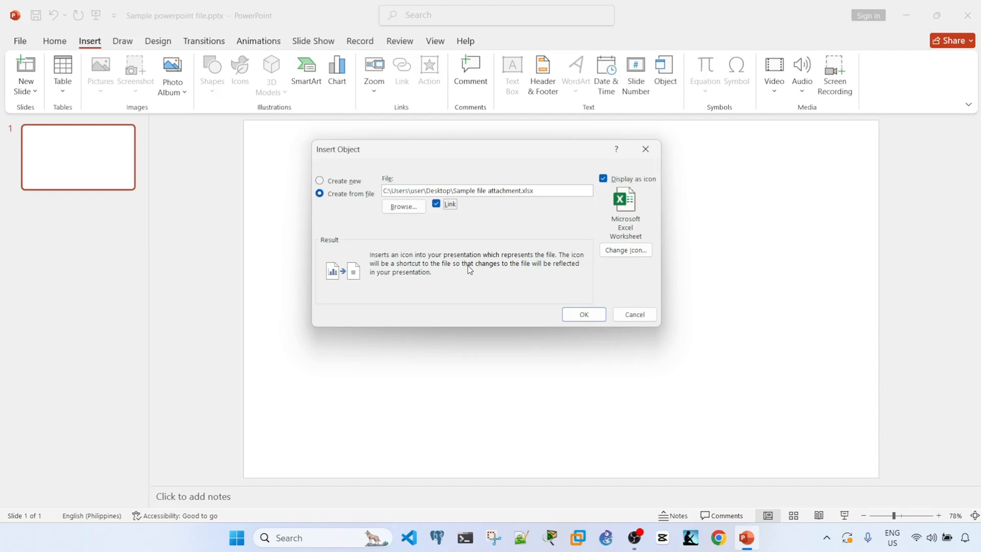
mouse_move(489, 280)
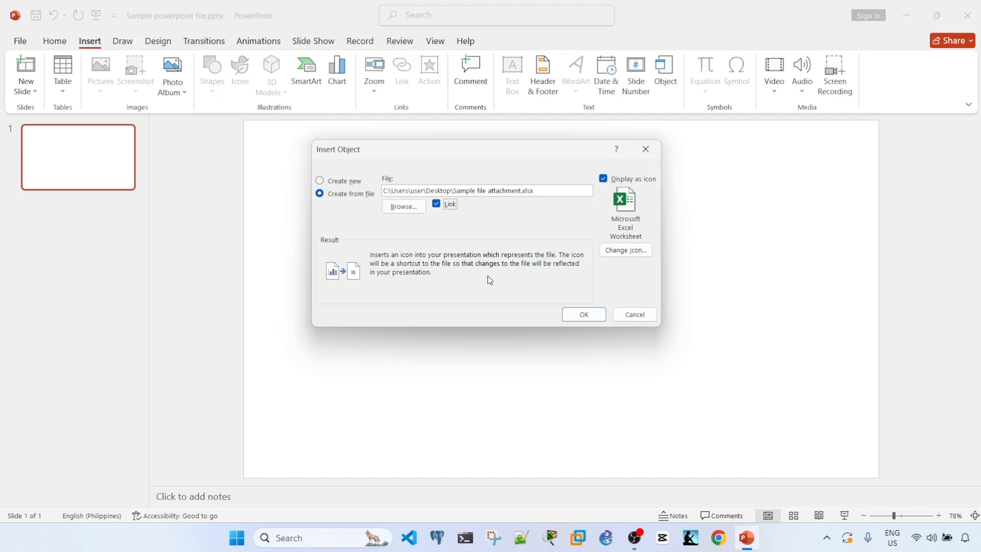
mouse_move(471, 240)
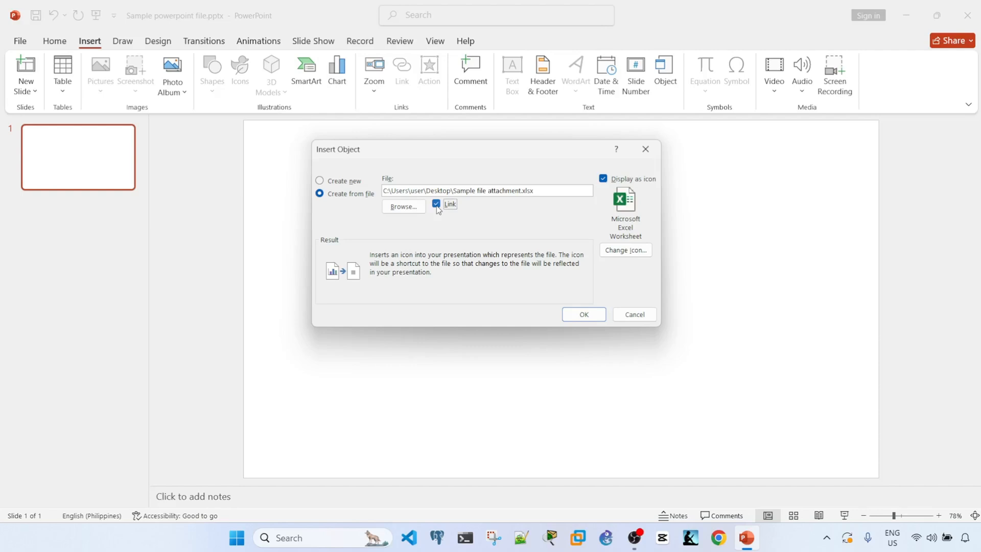
- Untick Link and pick the first green Excel icon as the object's icon
click(437, 204)
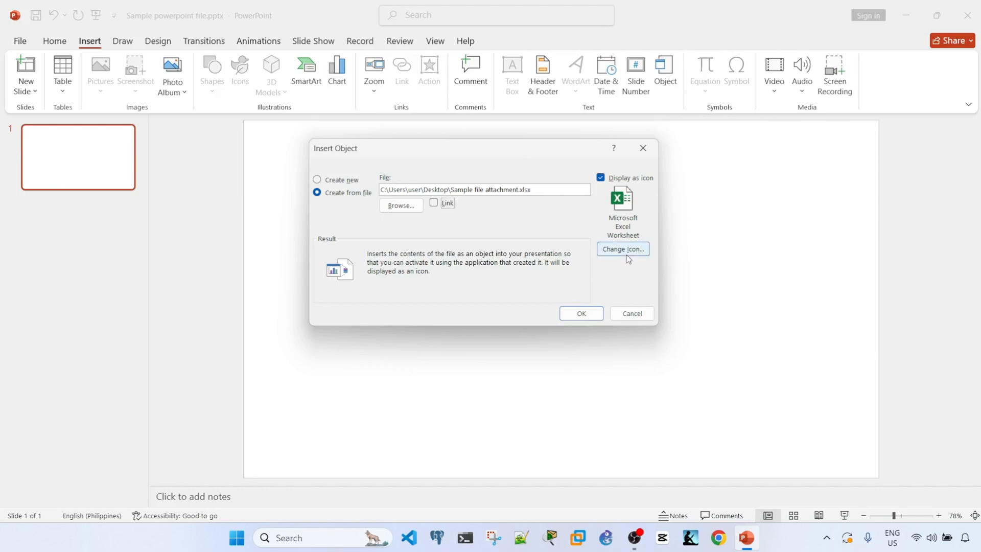
click(622, 249)
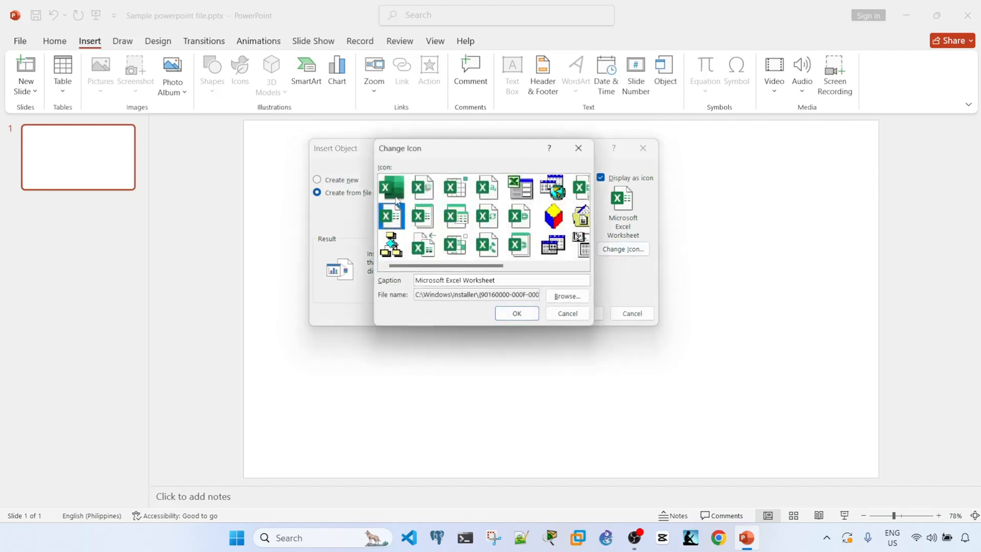
click(390, 187)
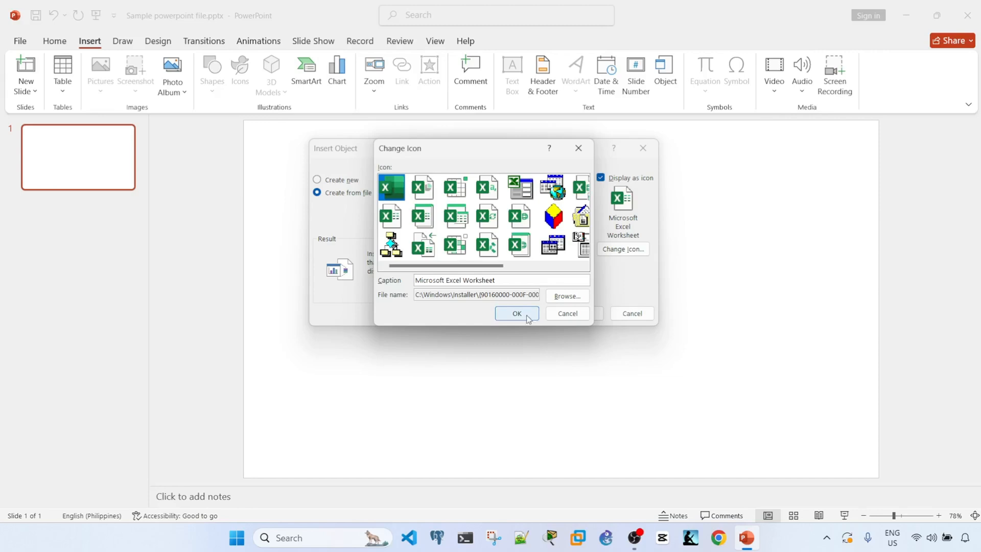
click(515, 313)
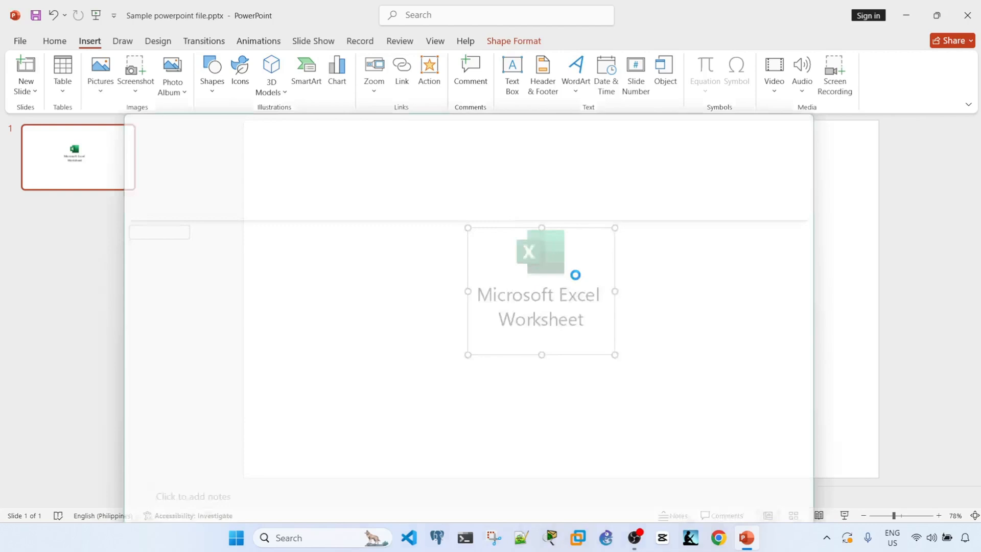
- Place the Microsoft Excel Worksheet icon on the slide near the centre
double_click(540, 290)
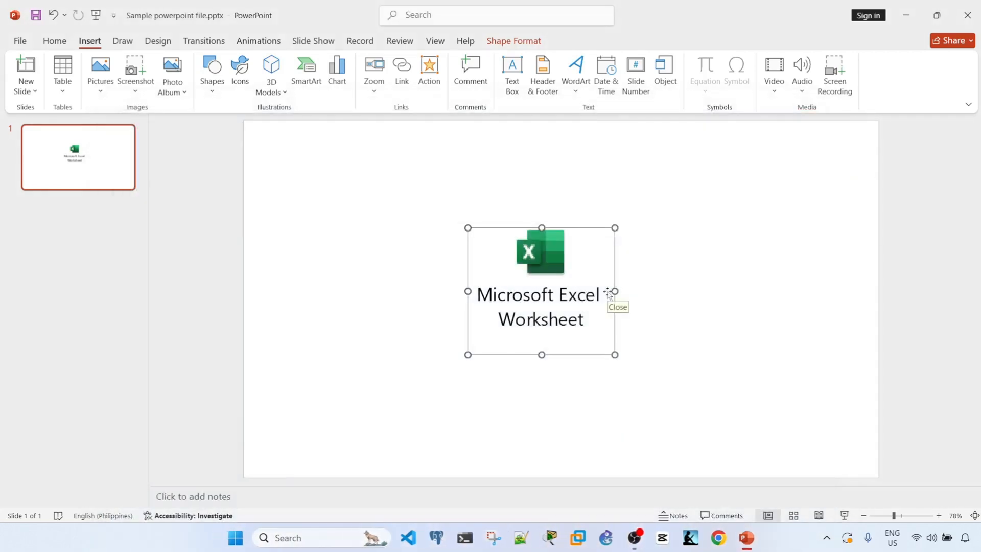
mouse_move(412, 333)
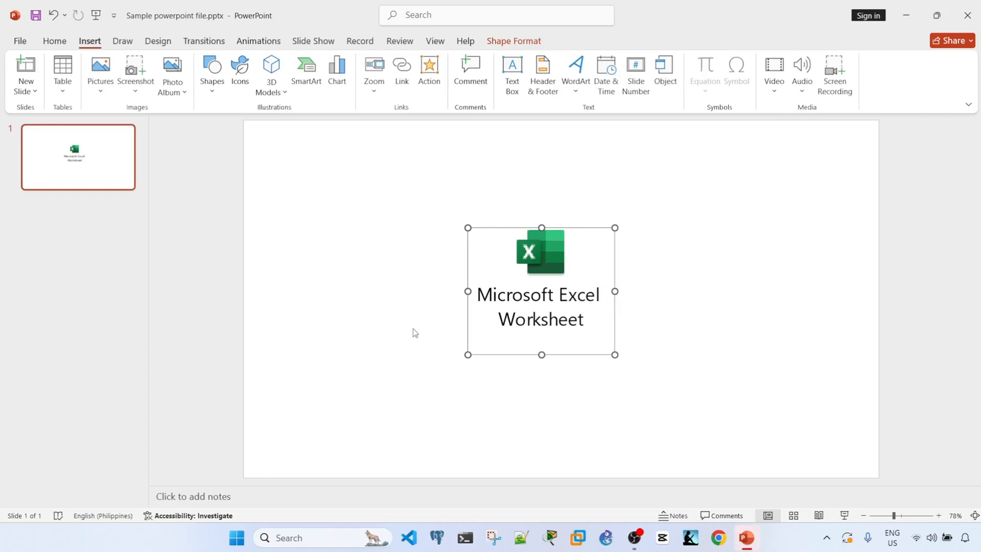
mouse_move(422, 301)
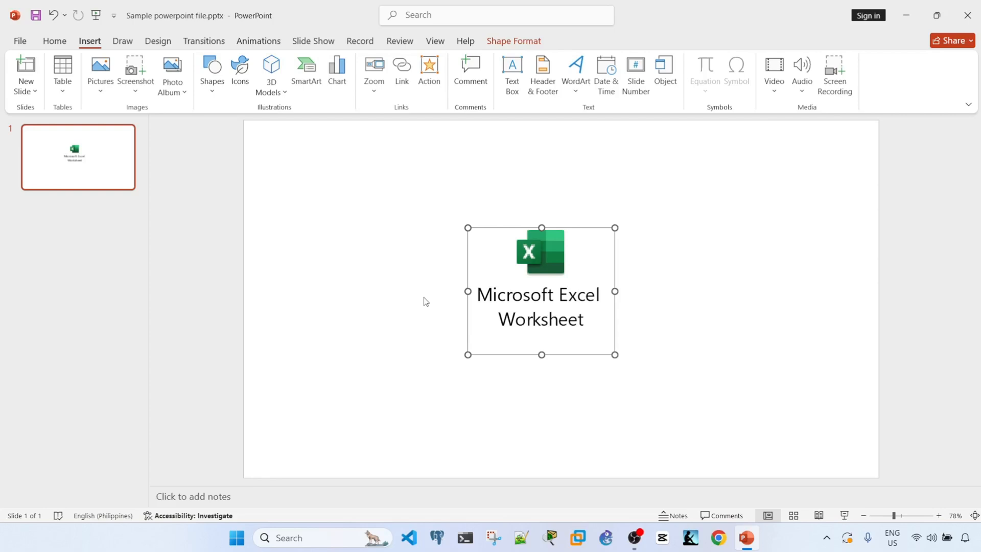
mouse_move(455, 223)
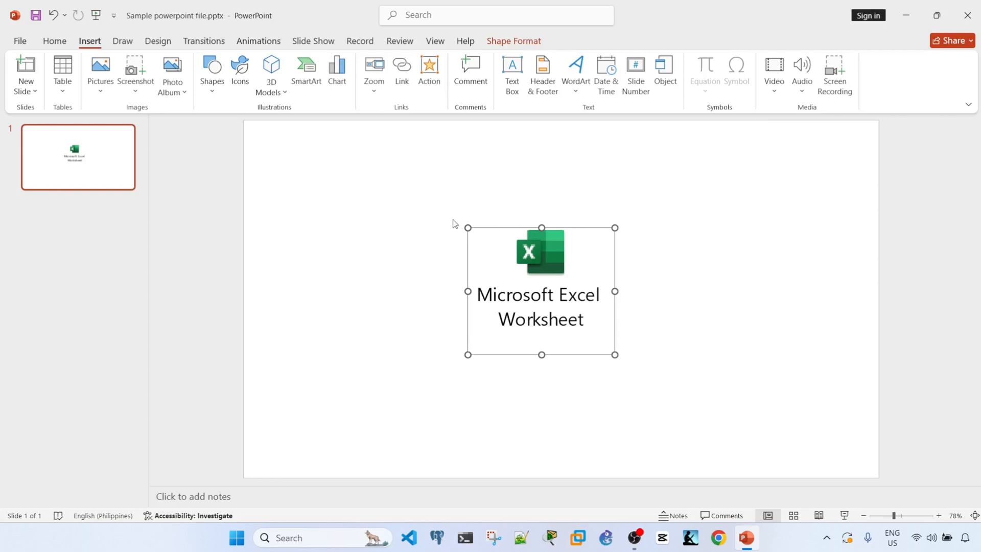
mouse_move(438, 259)
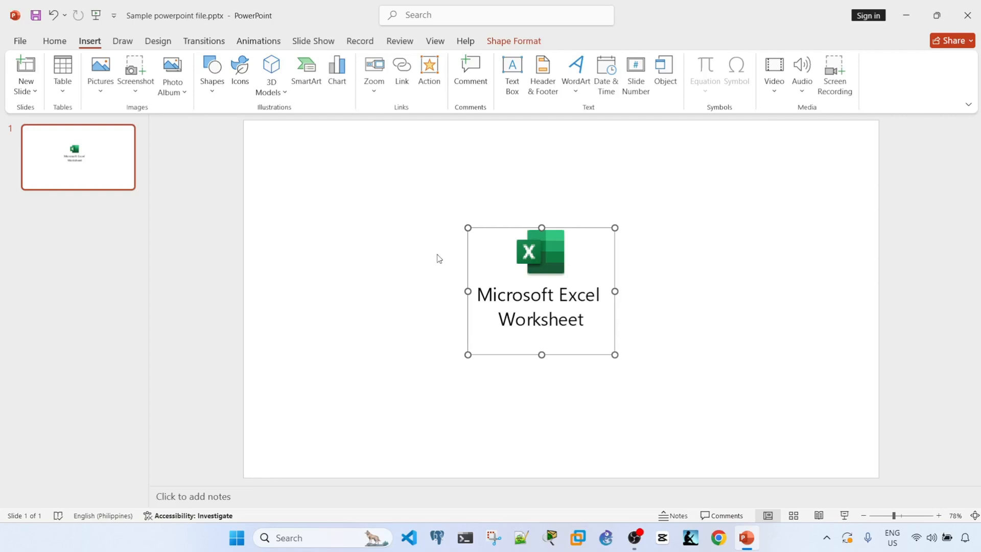